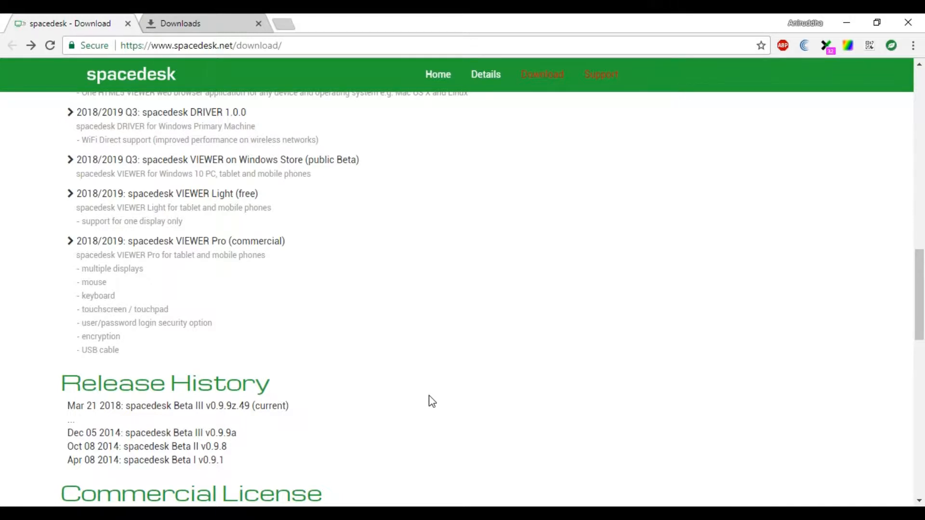
- Scroll to the 'spacedesk DRIVER software for Windows Primary PC' section with 32-bit and 64-bit installers
scroll(up, 3)
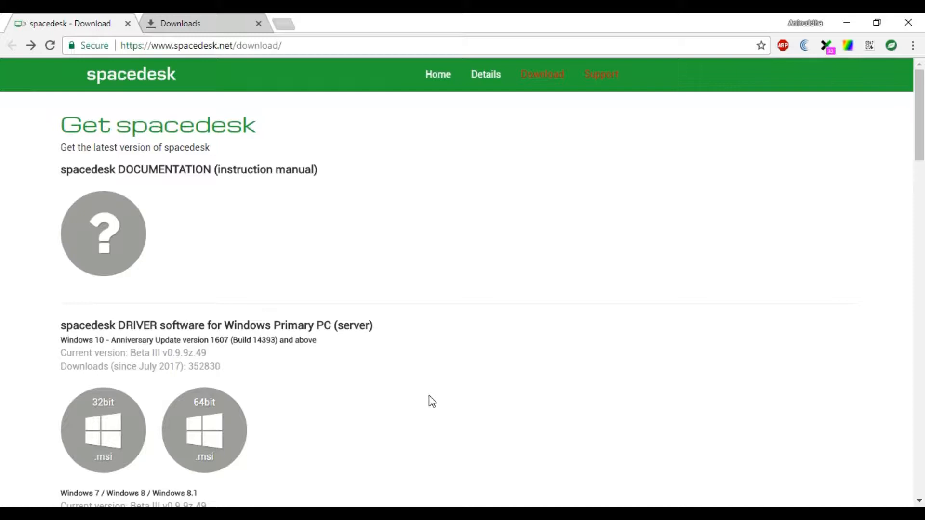
mouse_move(405, 381)
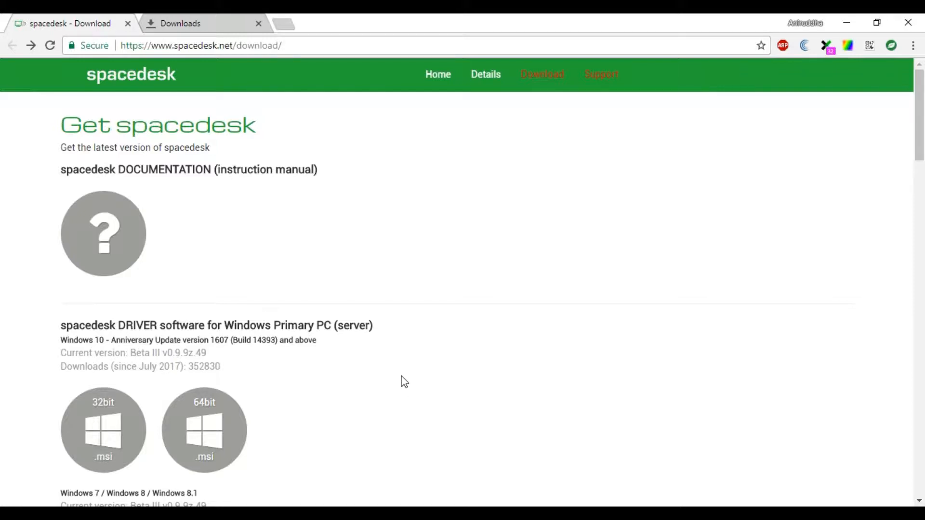
scroll(down, 3)
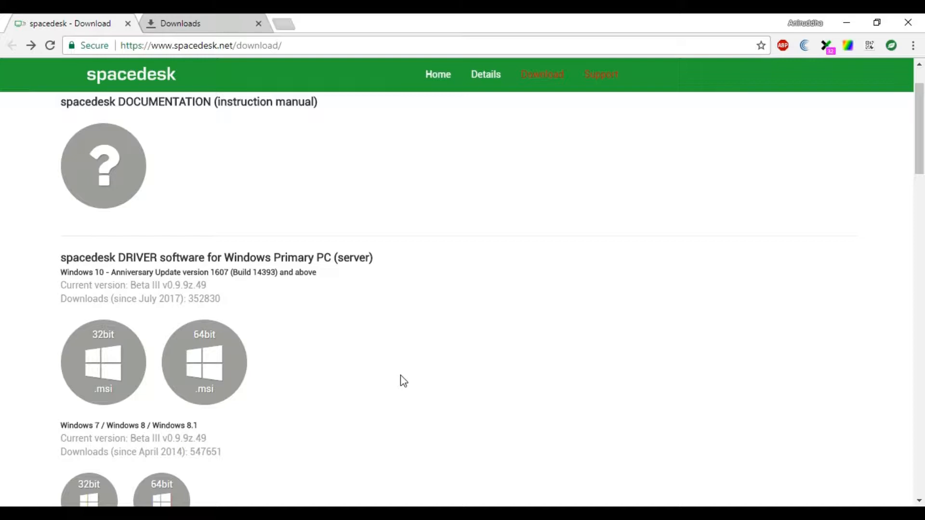
mouse_move(416, 389)
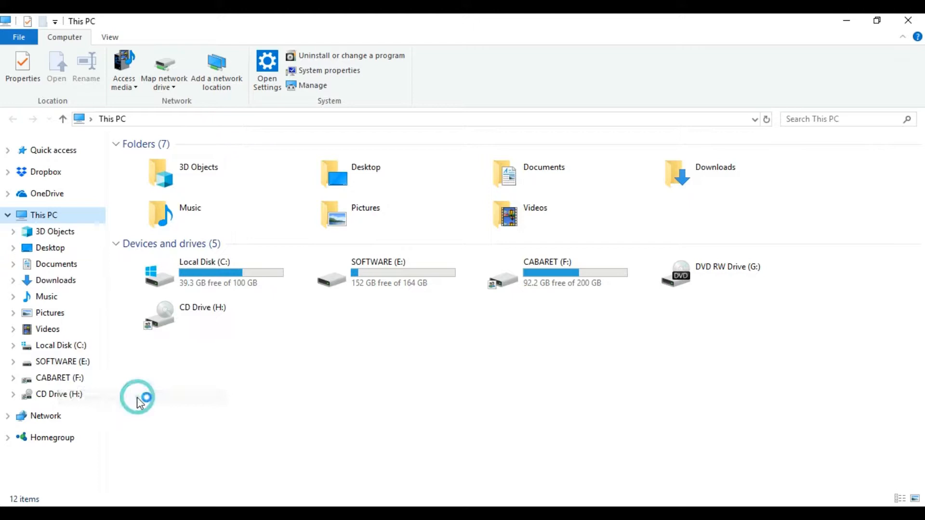
- Open This PC's Properties to confirm Windows 10 Home is a 64-bit operating system
click(328, 70)
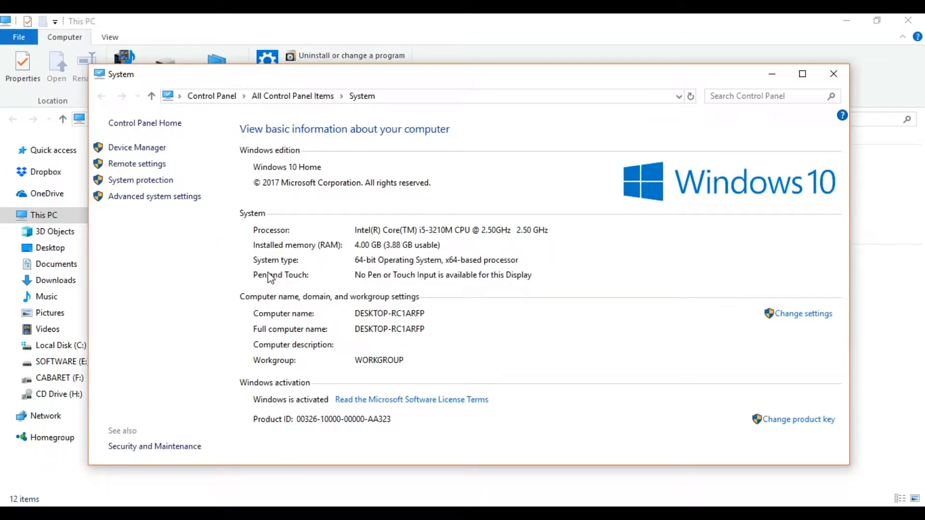
mouse_move(370, 272)
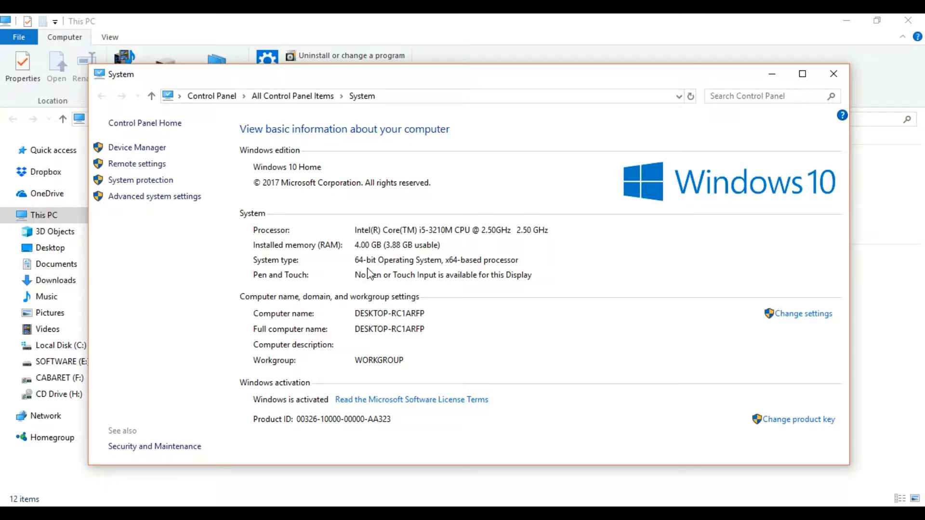
mouse_move(752, 125)
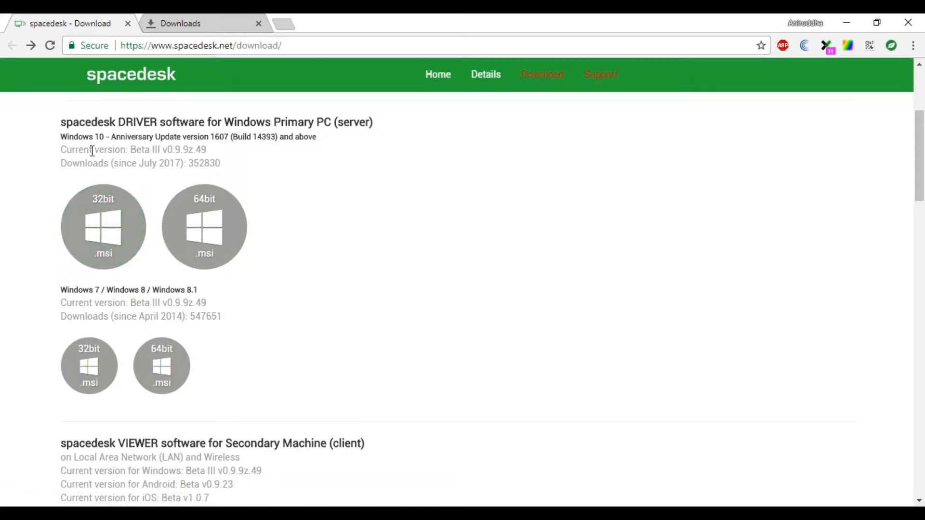
mouse_move(204, 227)
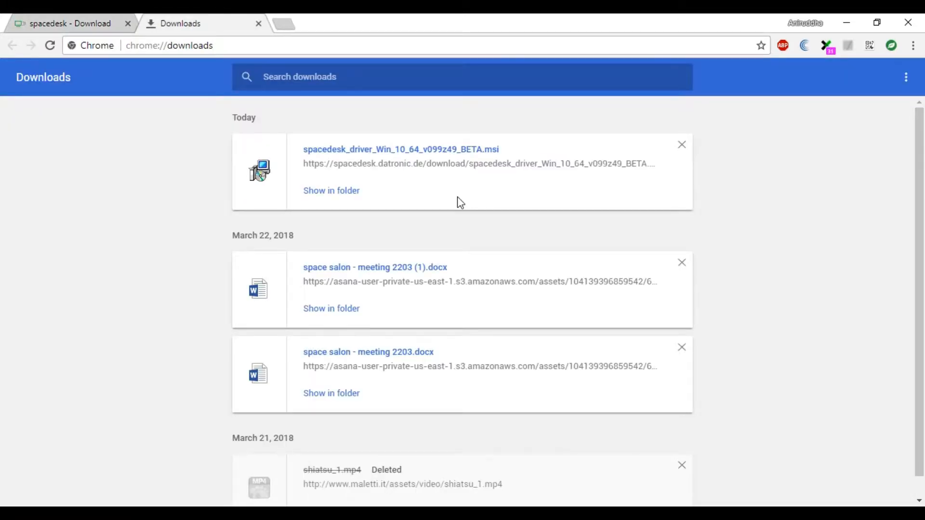
mouse_move(335, 165)
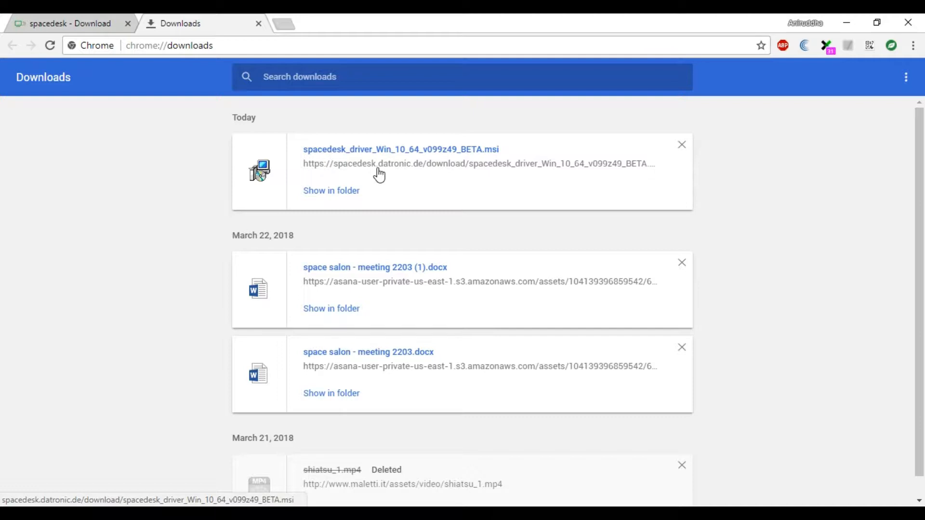
- Run the downloaded spacedesk_driver 64-bit .msi installer from Chrome's downloads
click(65, 24)
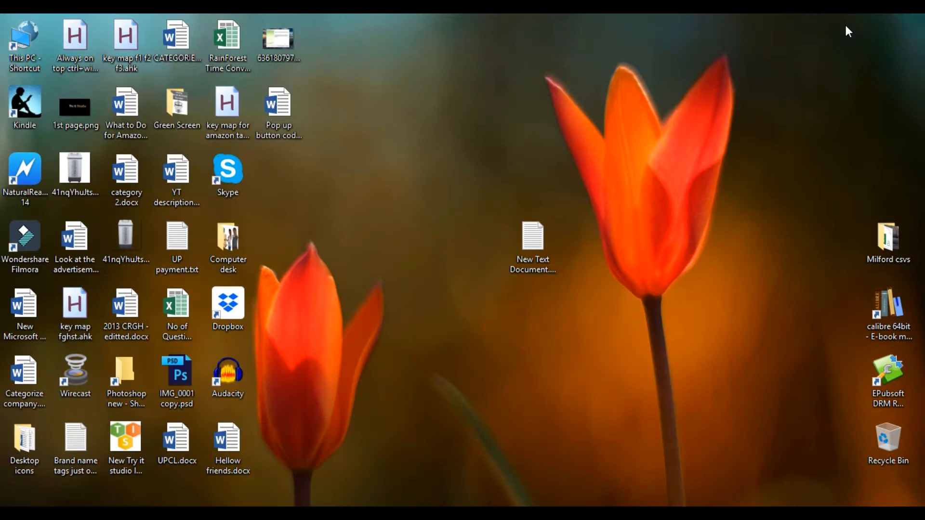
mouse_move(380, 210)
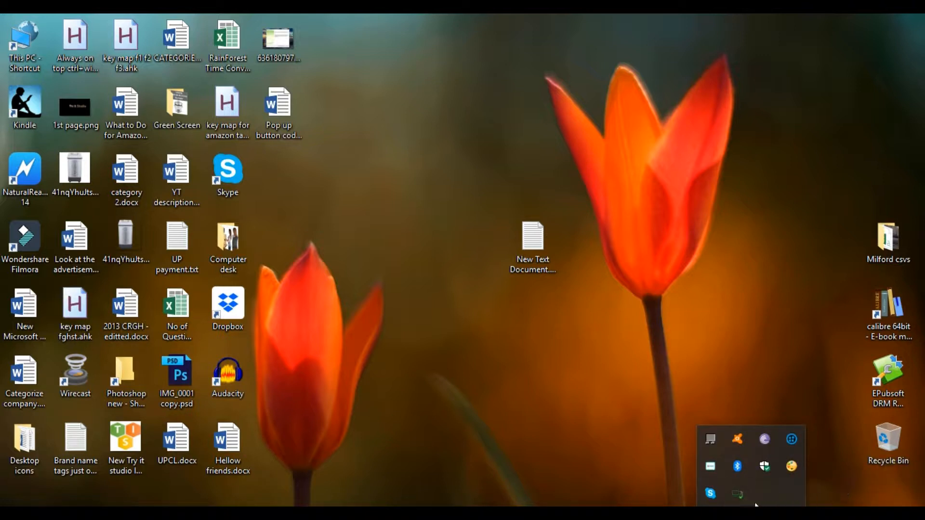
mouse_move(736, 494)
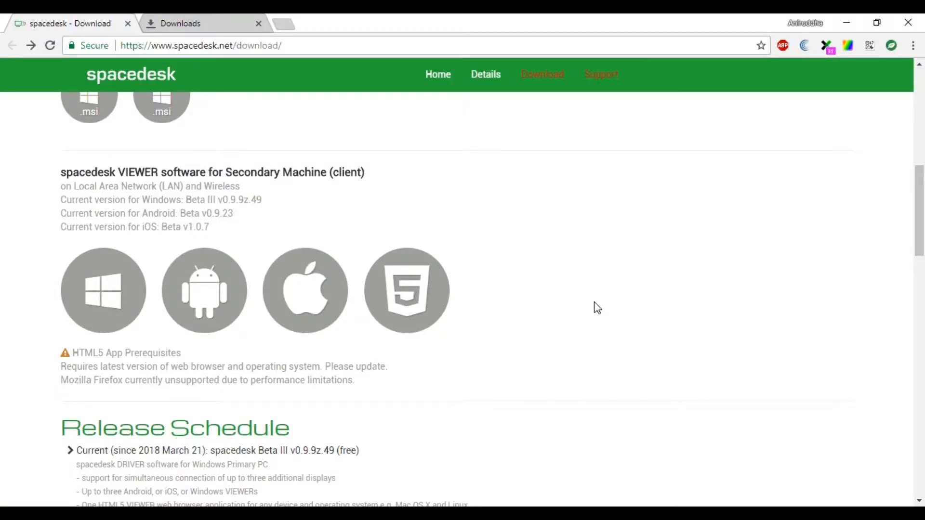
mouse_move(332, 195)
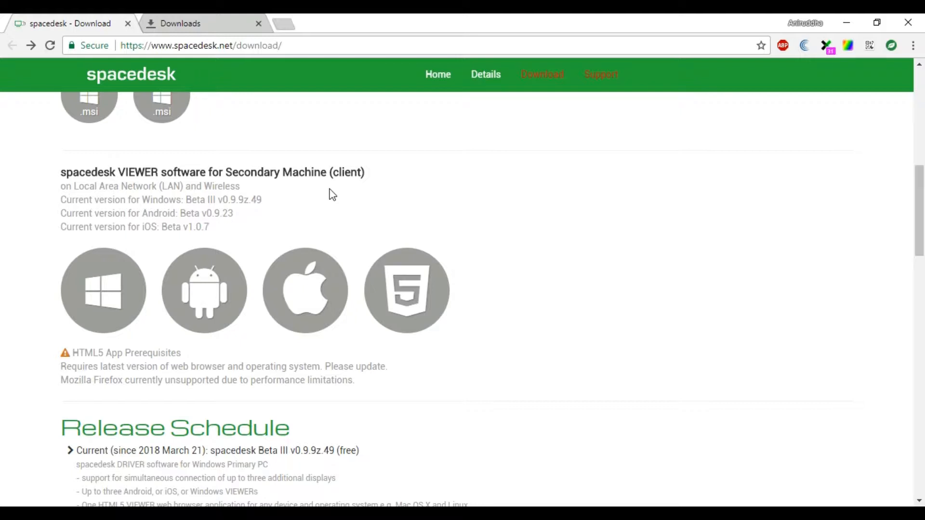
mouse_move(407, 290)
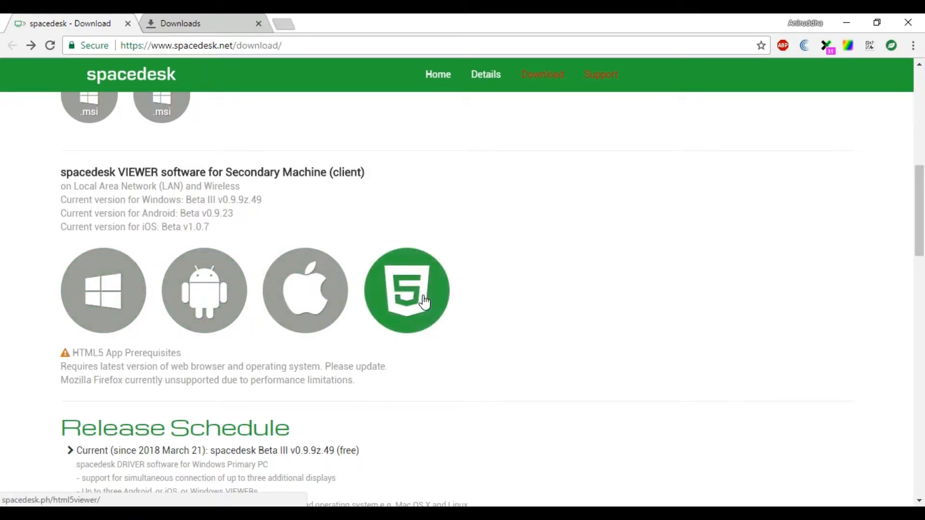
mouse_move(549, 298)
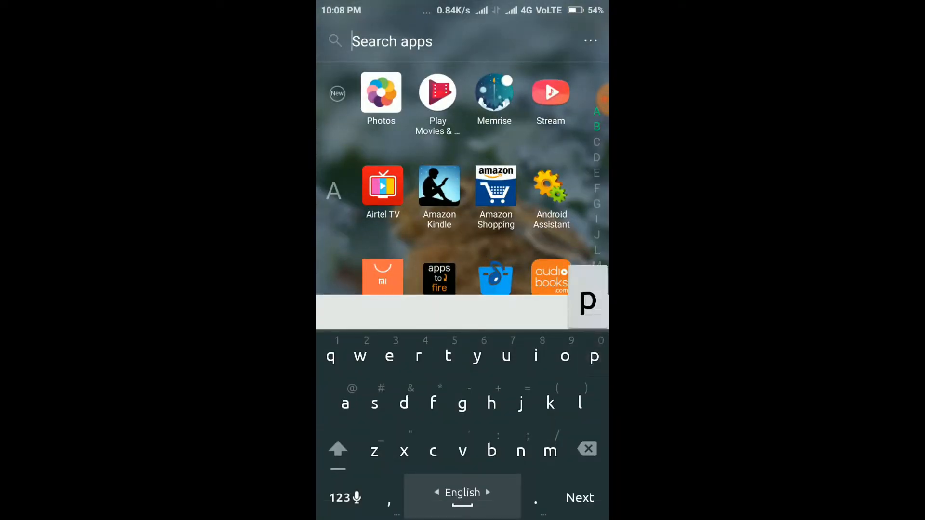
- Search Play Store for spacedesk, install spacedesk (remote display), and accept the Wi-Fi permission
text(l)
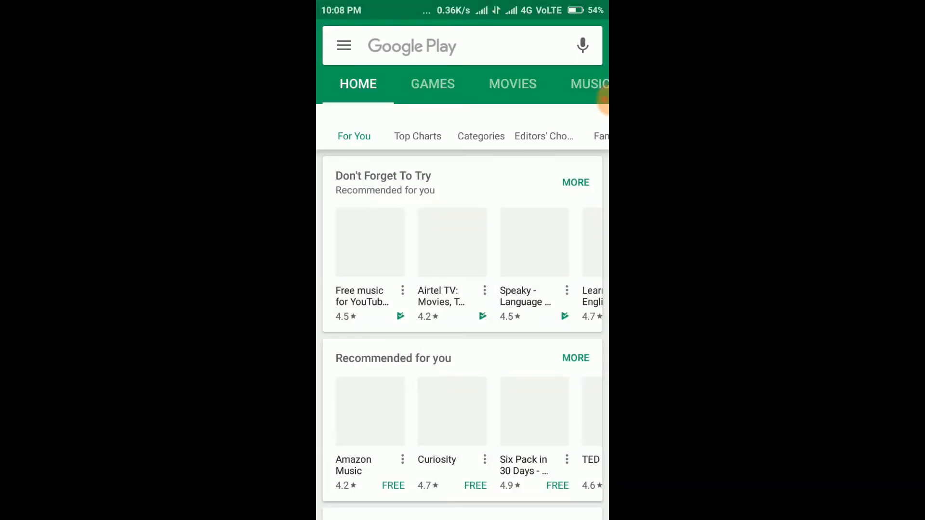
text(spacede)
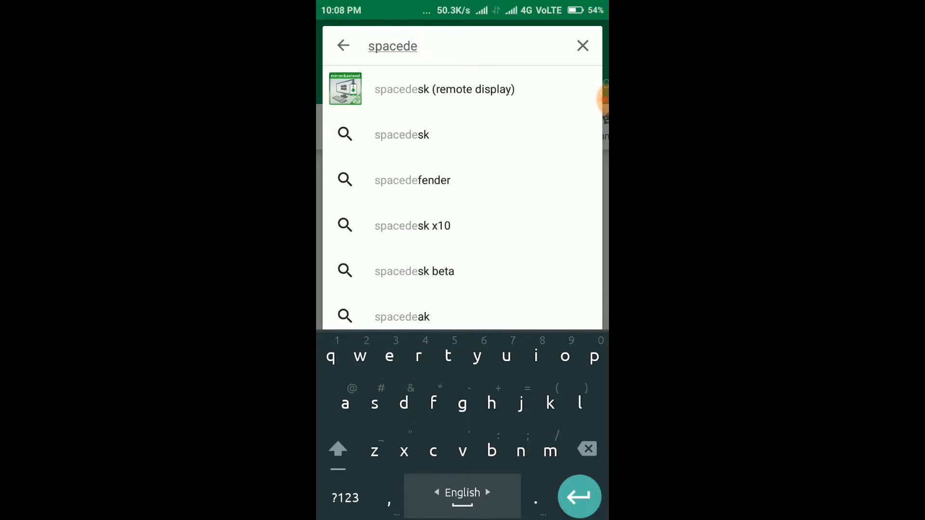
click(444, 90)
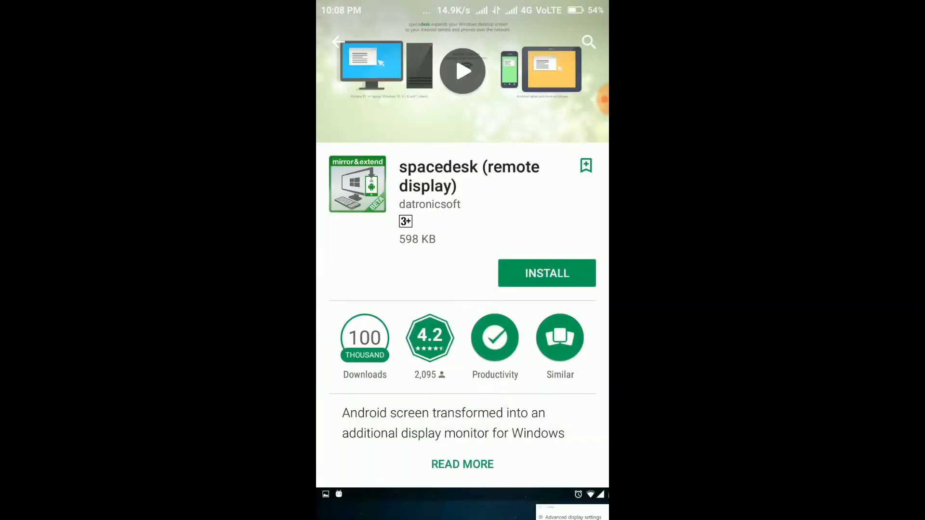
click(546, 273)
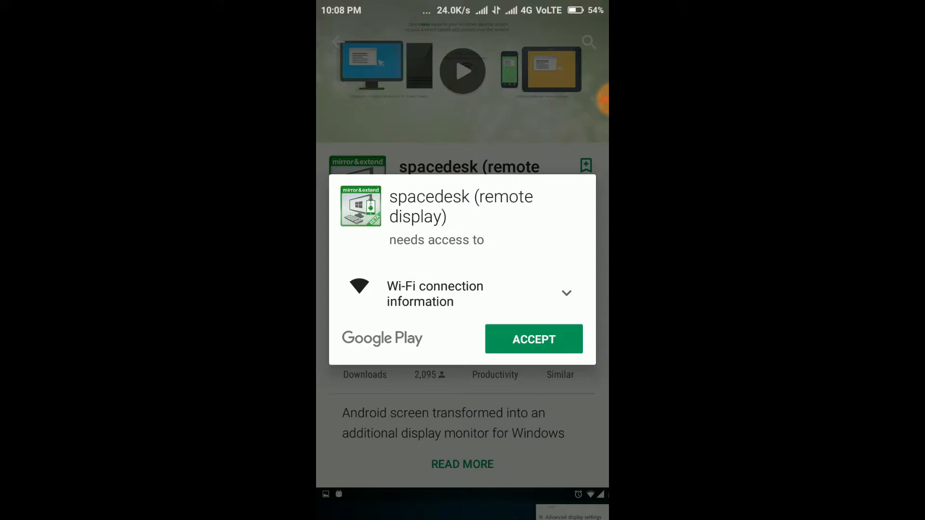
click(532, 338)
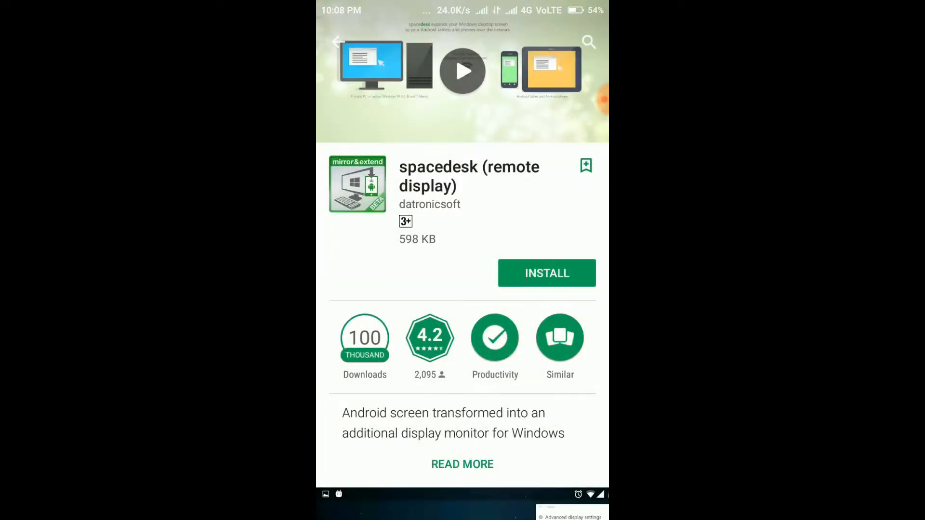
click(545, 273)
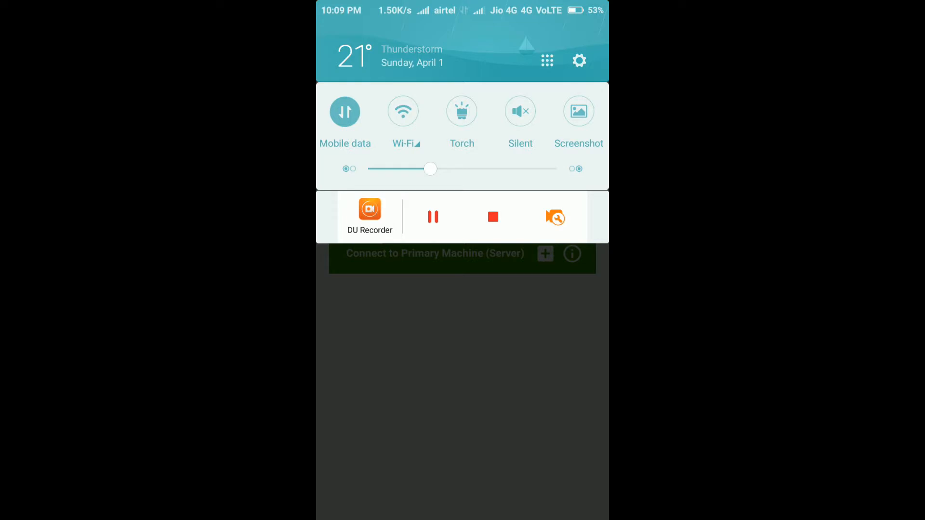
- Turn mobile data off and Wi-Fi on, then connect to the DESKTOP-RC1ARFP server
click(344, 111)
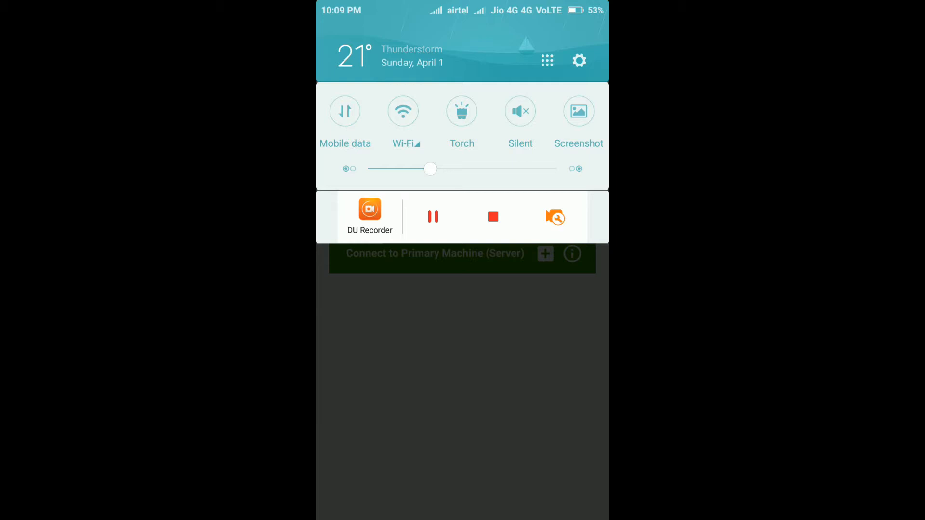
click(402, 111)
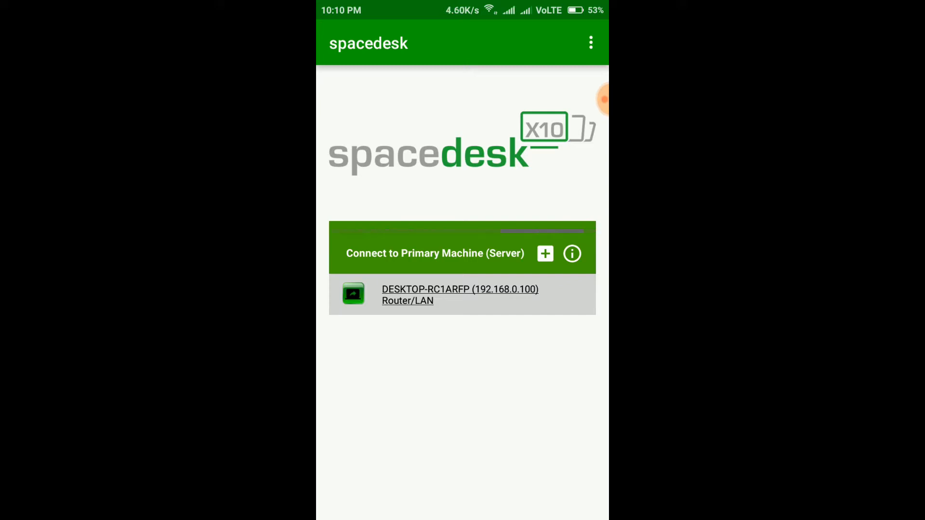
click(460, 295)
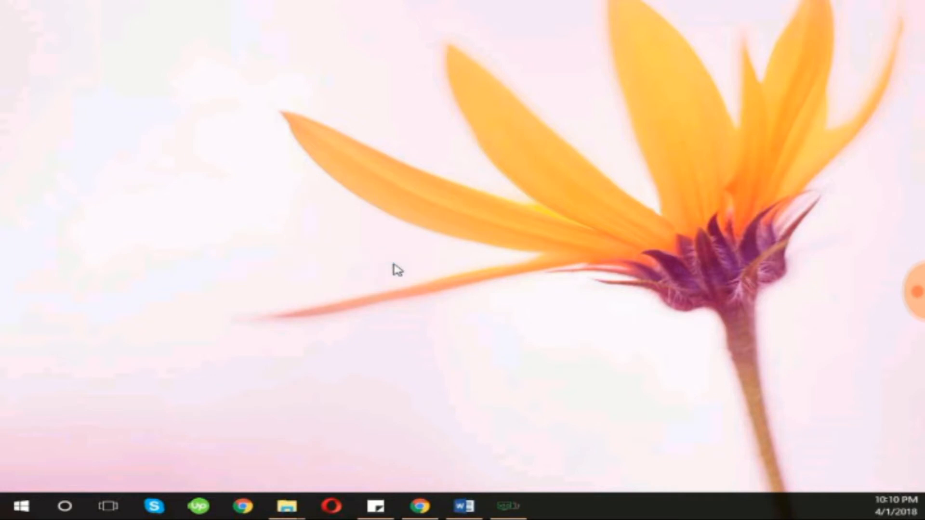
mouse_move(592, 165)
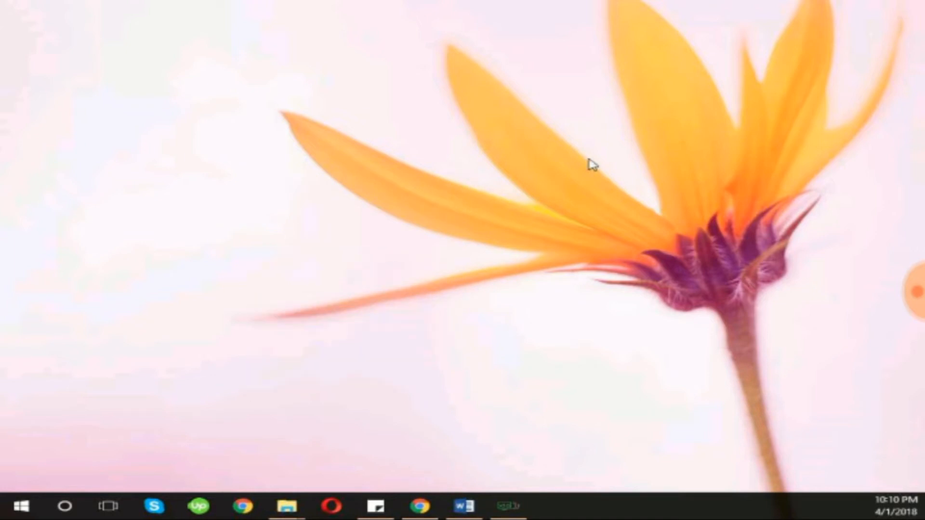
- Scroll the spacedesk.net download page on the mirrored desktop and highlight the VIEWER Pro feature list
click(420, 506)
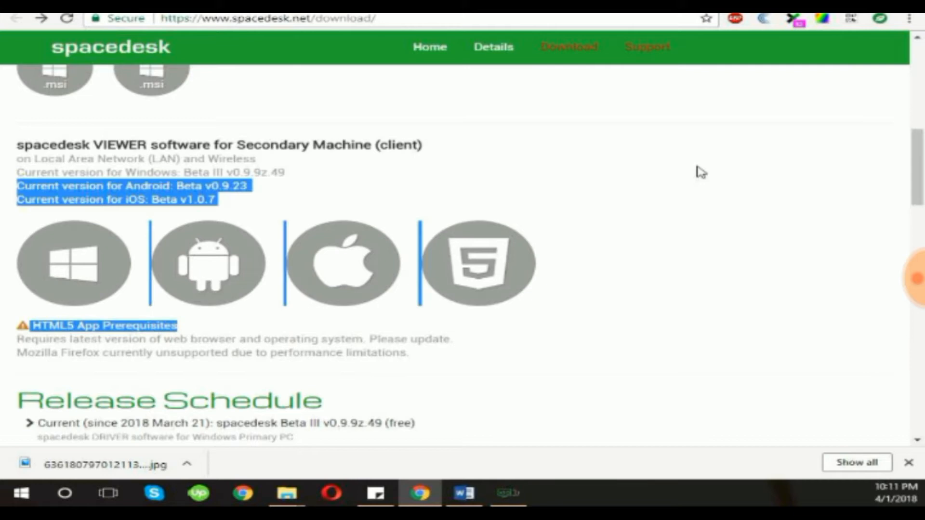
click(676, 329)
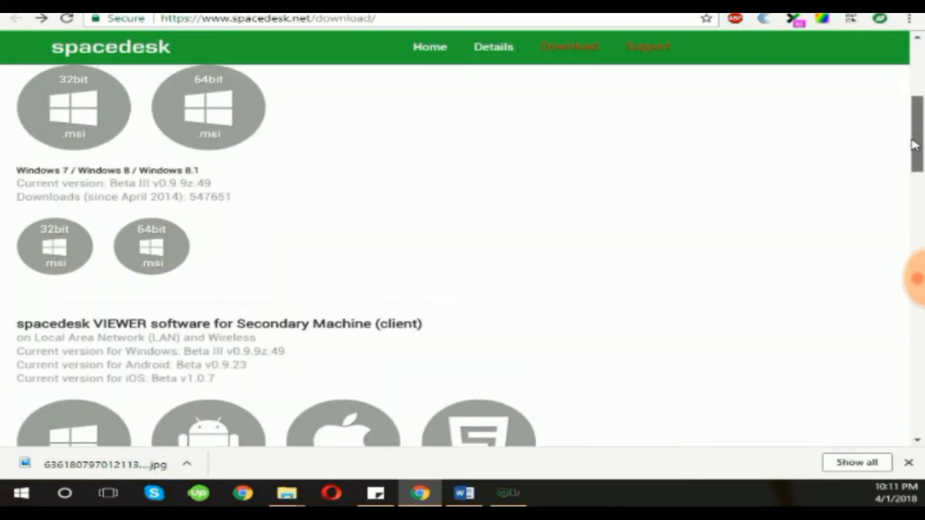
scroll(down, 3)
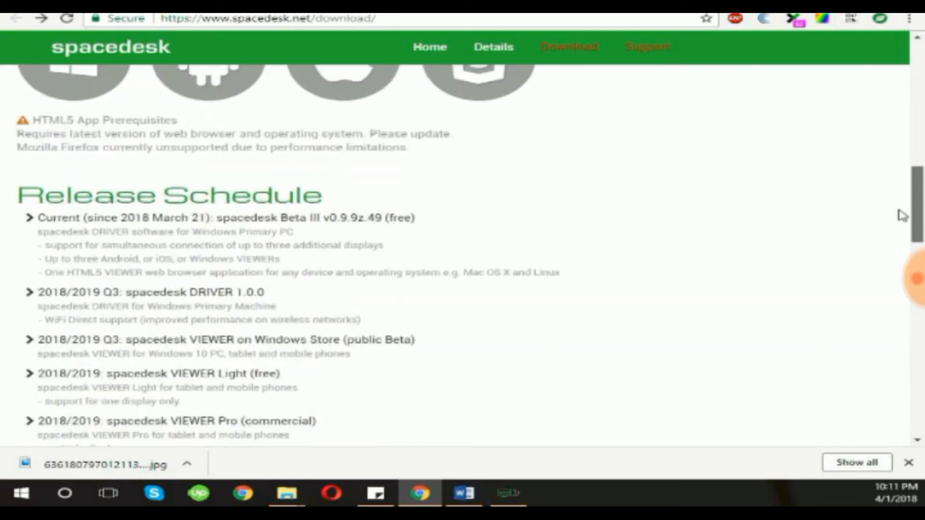
scroll(down, 3)
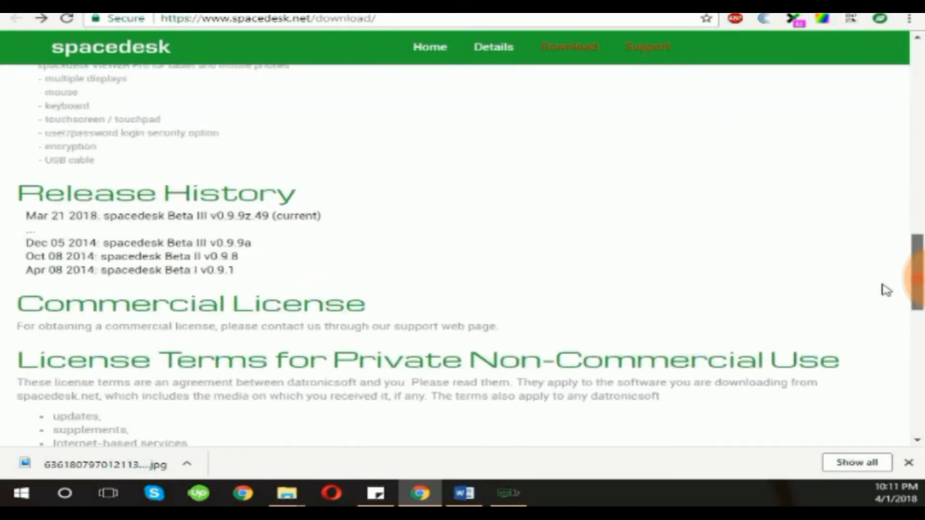
scroll(up, 3)
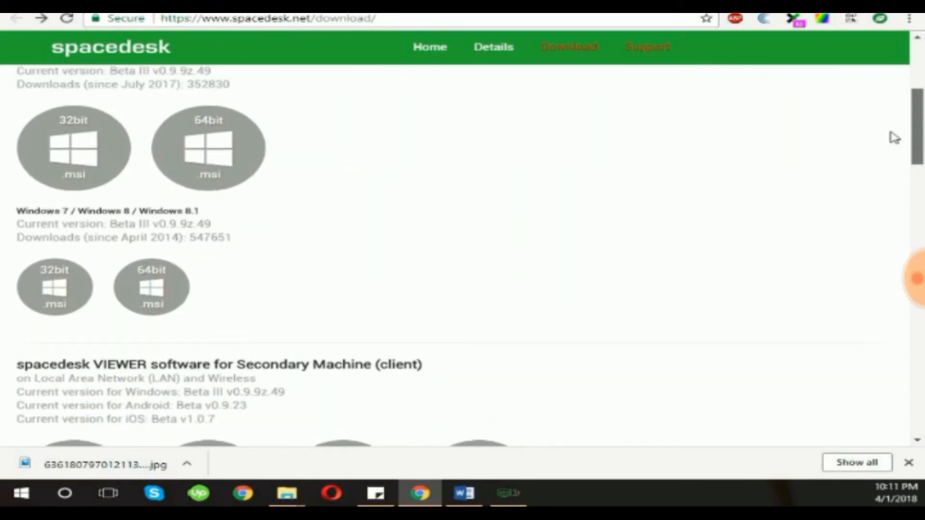
scroll(down, 3)
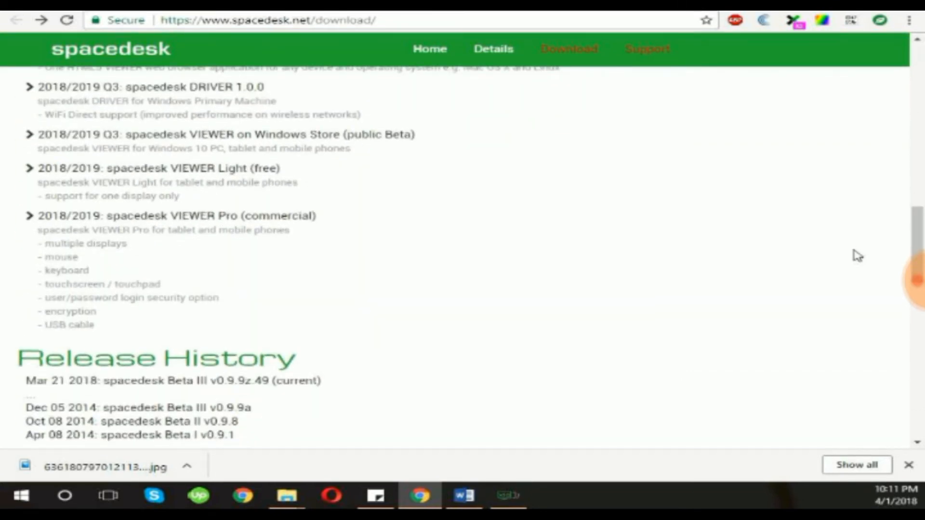
drag(34, 229, 295, 372)
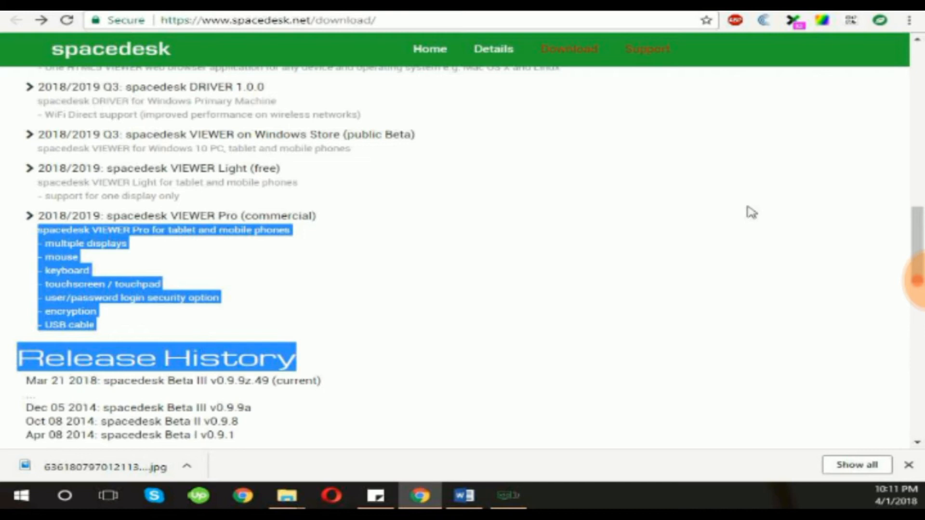